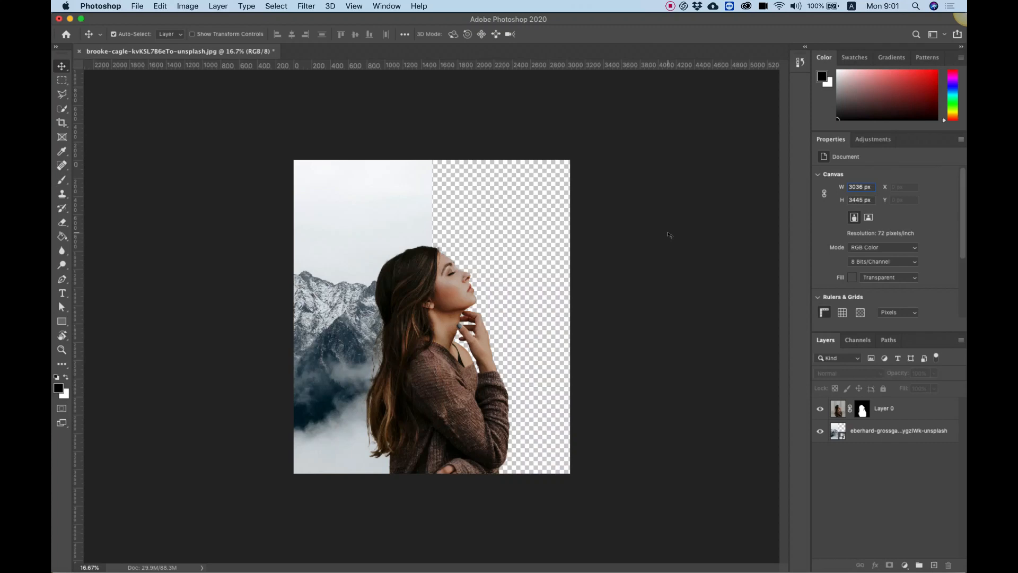
{"action": "mouse_move", "coordinate": [644, 253]}
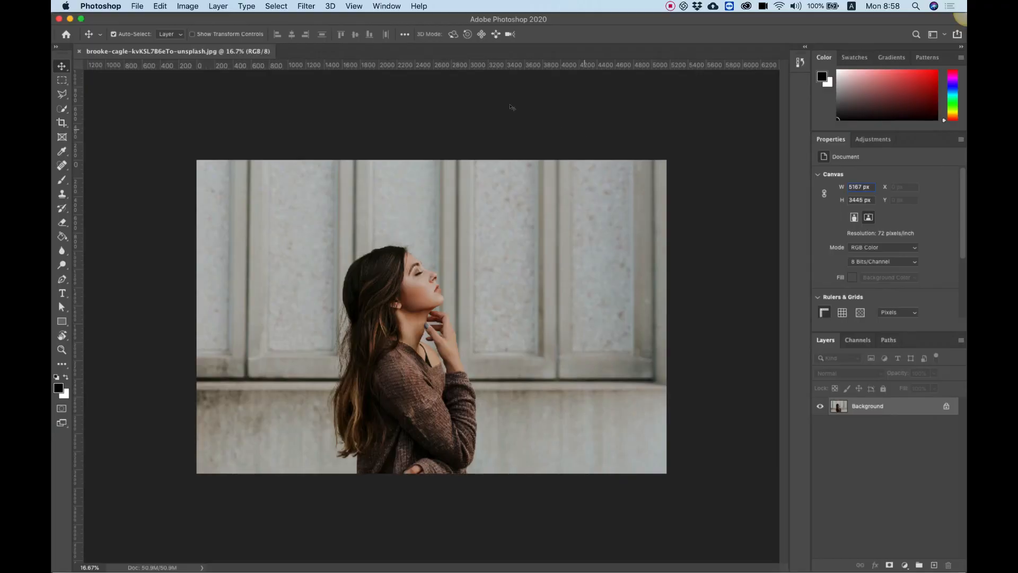
{"action": "mouse_move", "coordinate": [611, 254]}
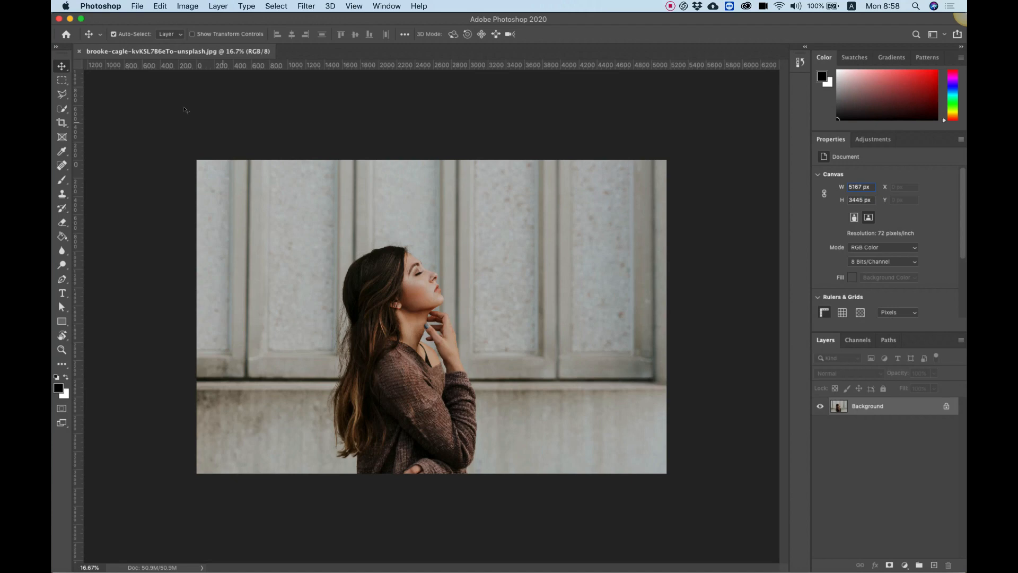
{"action": "mouse_move", "coordinate": [61, 108]}
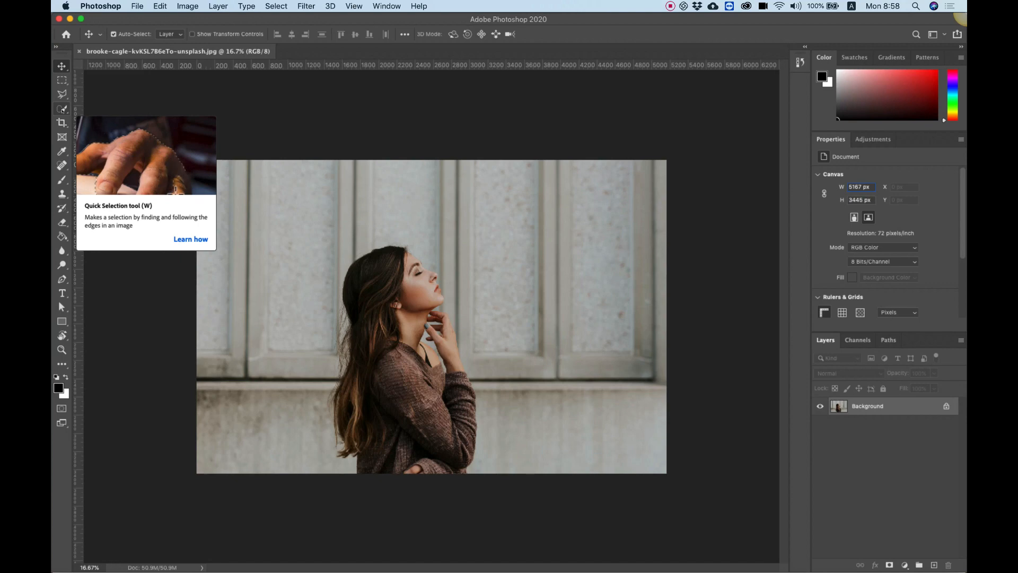
Auto-select the woman against the stone wall using Quick Selection's Select Subject
{"action": "left_click", "coordinate": [63, 109]}
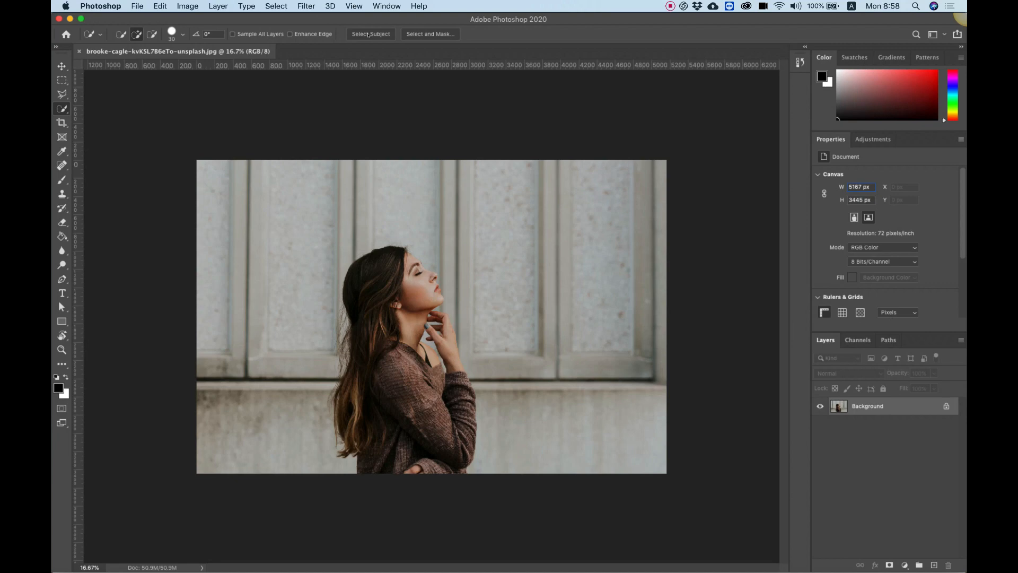
{"action": "mouse_move", "coordinate": [370, 34]}
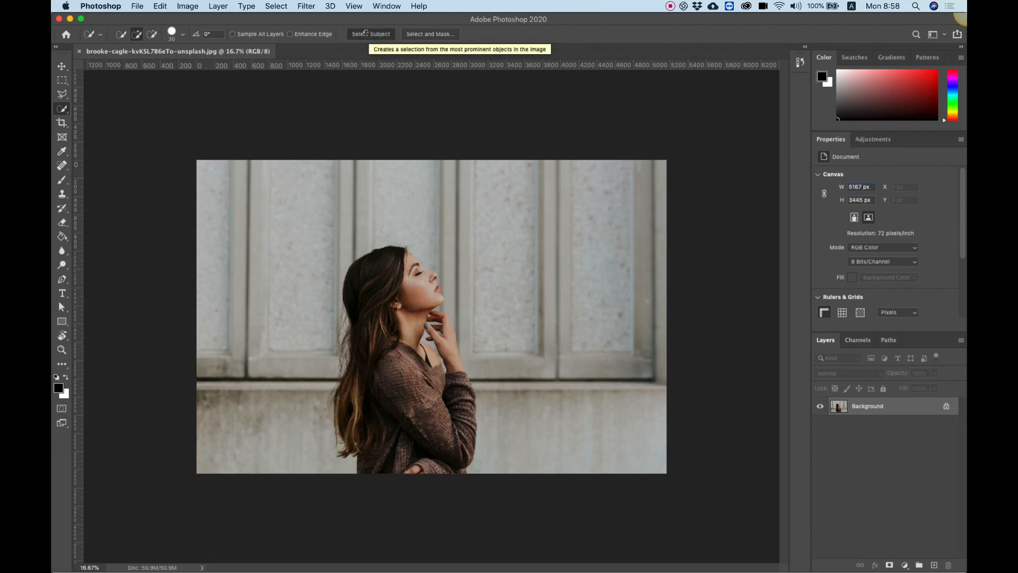
{"action": "left_click", "coordinate": [370, 34]}
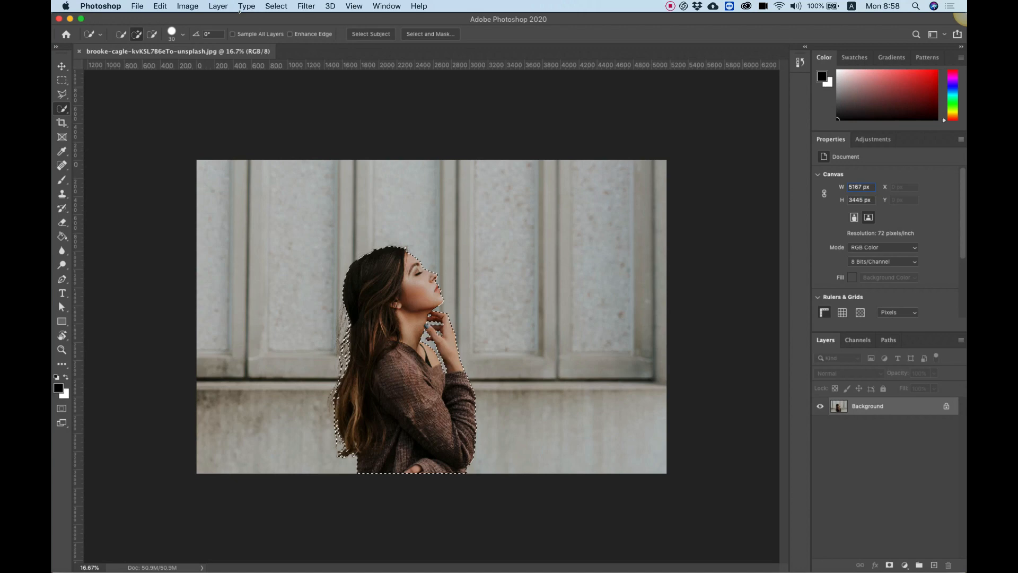
Add a Reveal Selection layer mask that hides the stone wall around the woman
{"action": "left_click", "coordinate": [218, 6]}
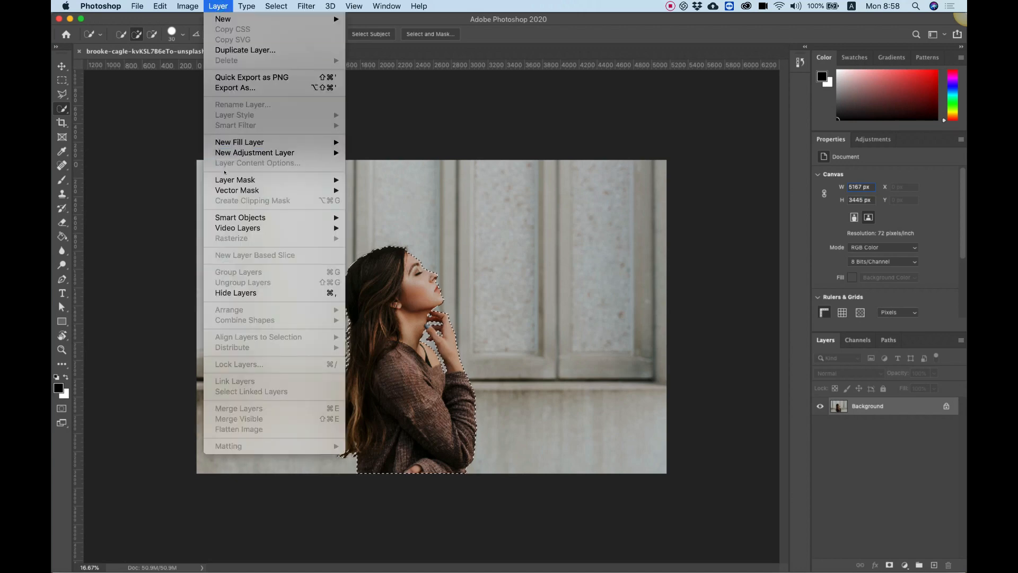
{"action": "mouse_move", "coordinate": [235, 180]}
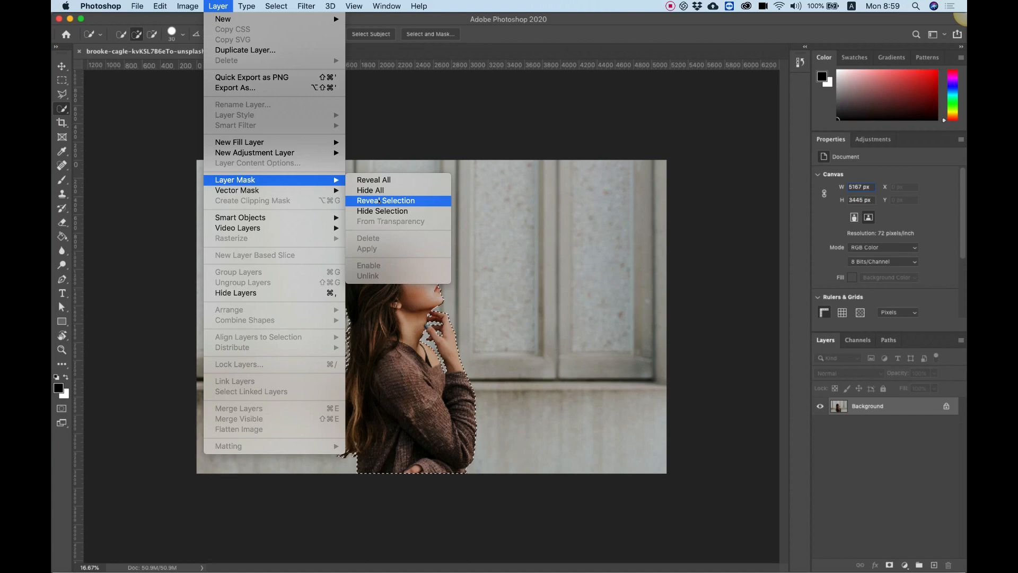
{"action": "left_click", "coordinate": [385, 200]}
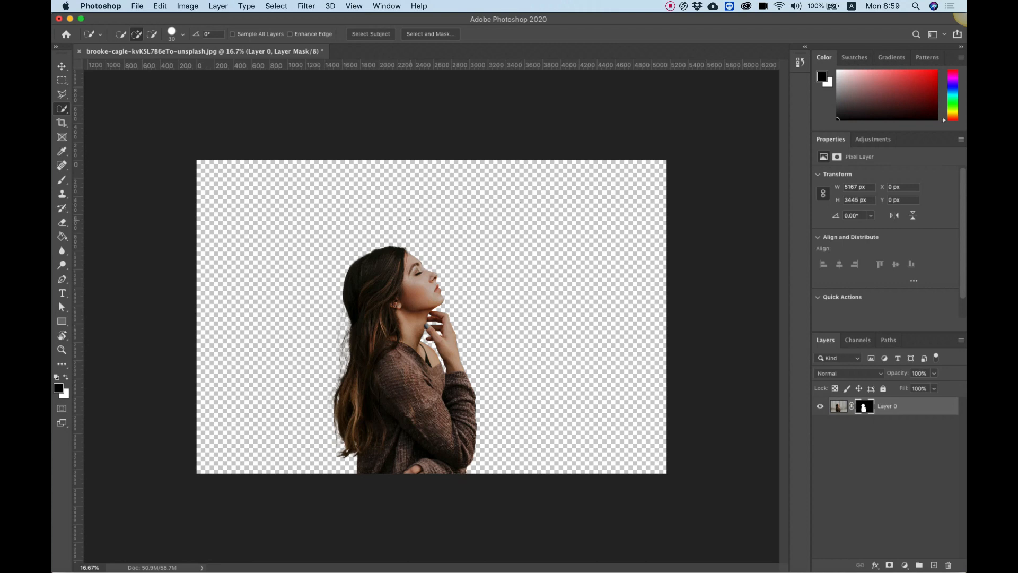
{"action": "left_click", "coordinate": [136, 6]}
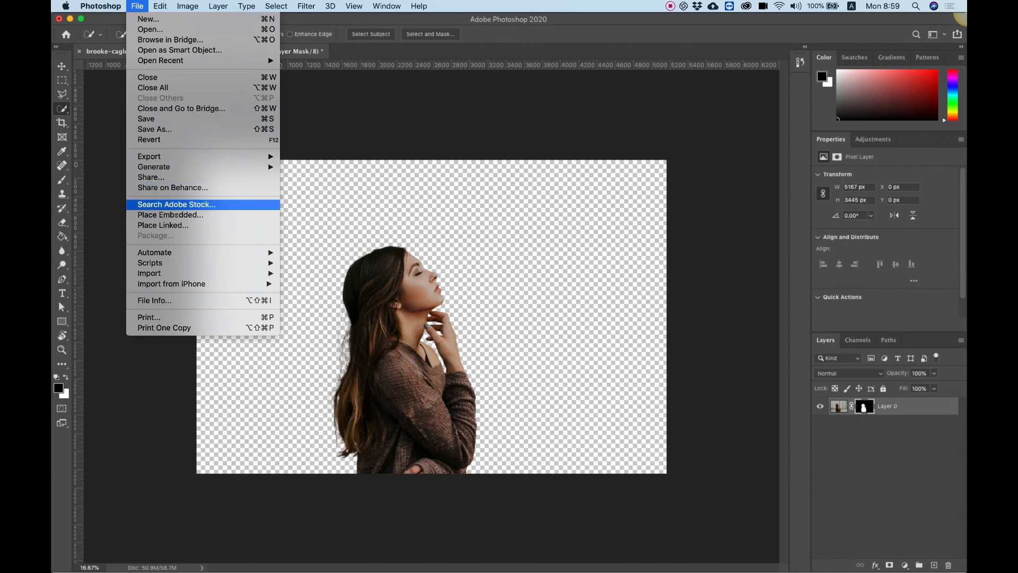
Embed the misty snowy mountain JPEG as a layer and start enlarging it
{"action": "left_click", "coordinate": [170, 215]}
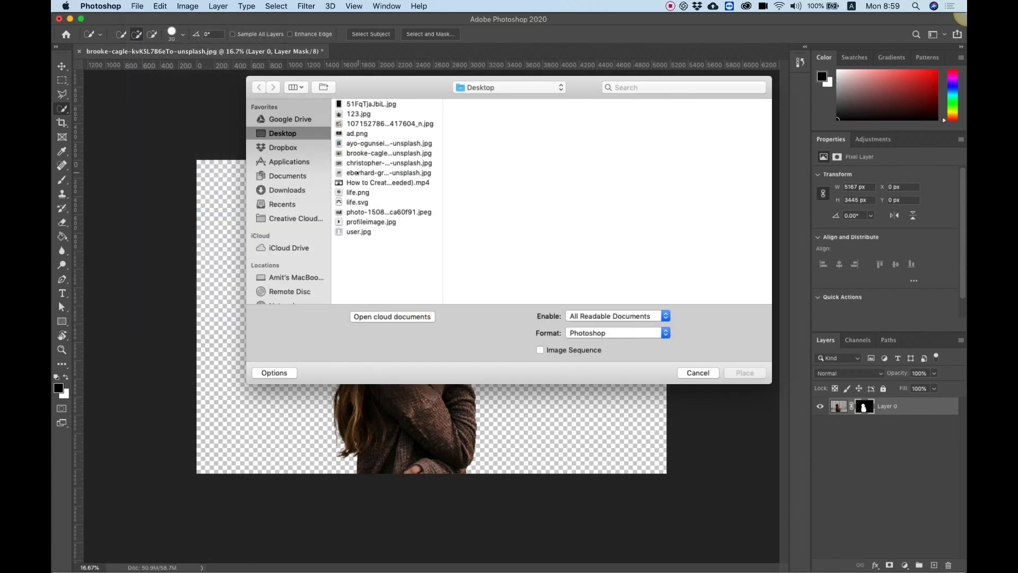
{"action": "left_click", "coordinate": [388, 173]}
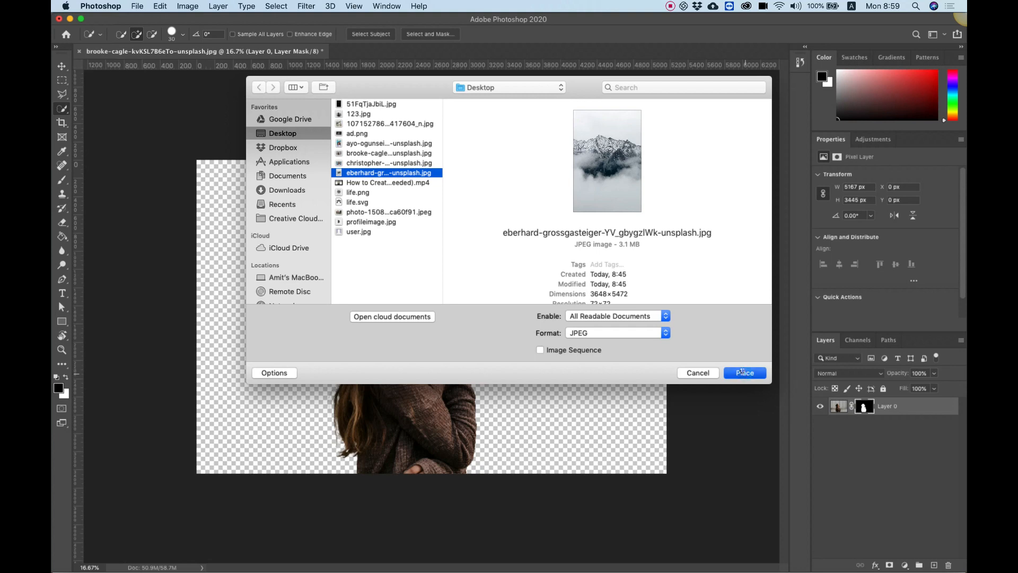
{"action": "left_click", "coordinate": [744, 372]}
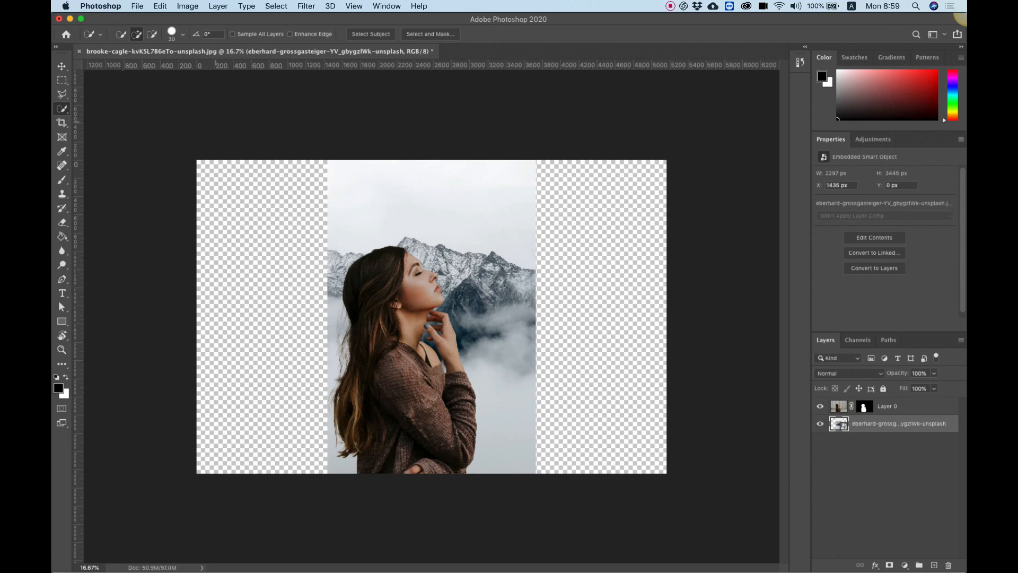
{"action": "left_click", "coordinate": [61, 67]}
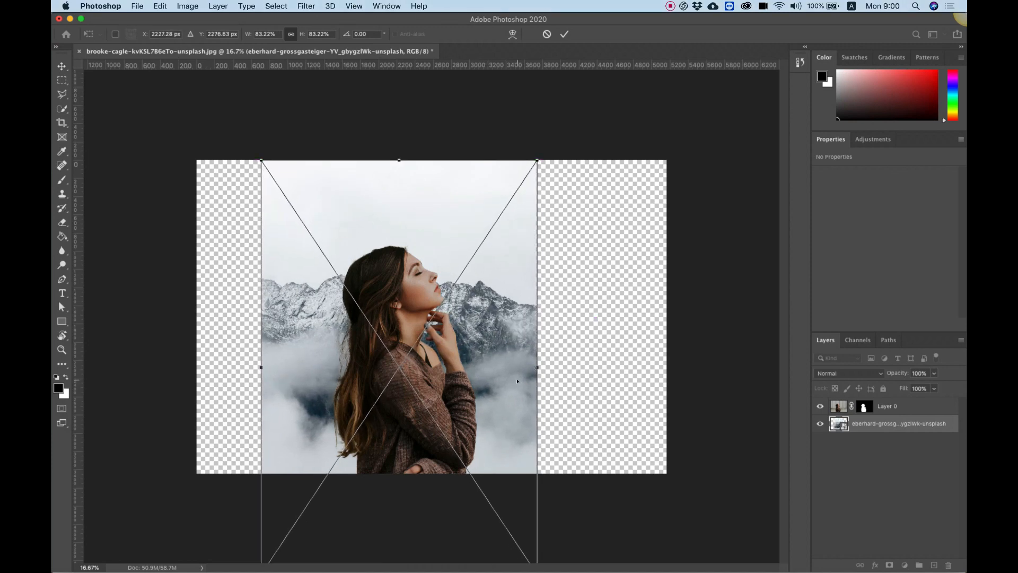
Commit the enlarged mountain layer so it spans the full canvas height
{"action": "left_click", "coordinate": [564, 35]}
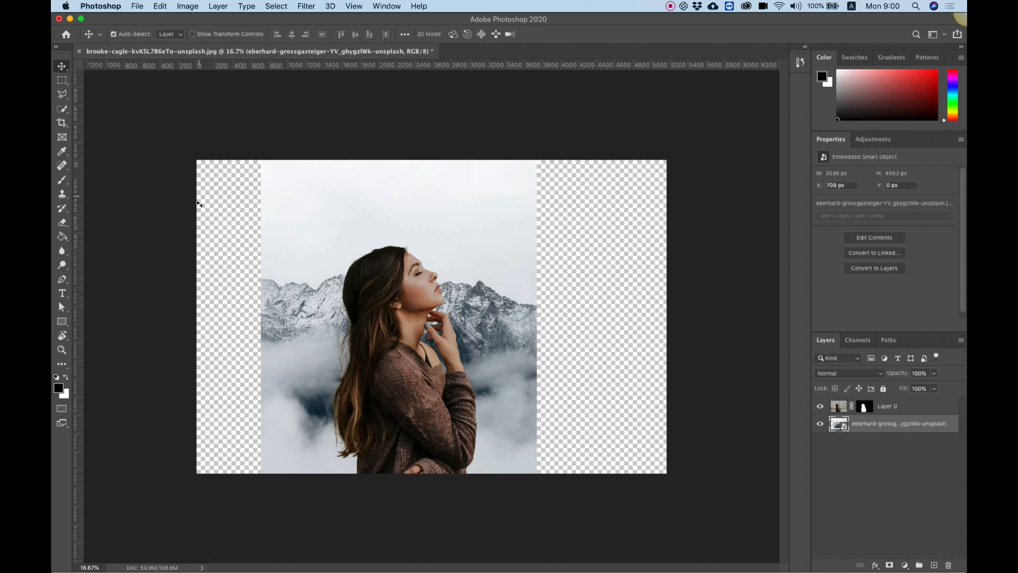
{"action": "mouse_move", "coordinate": [511, 253]}
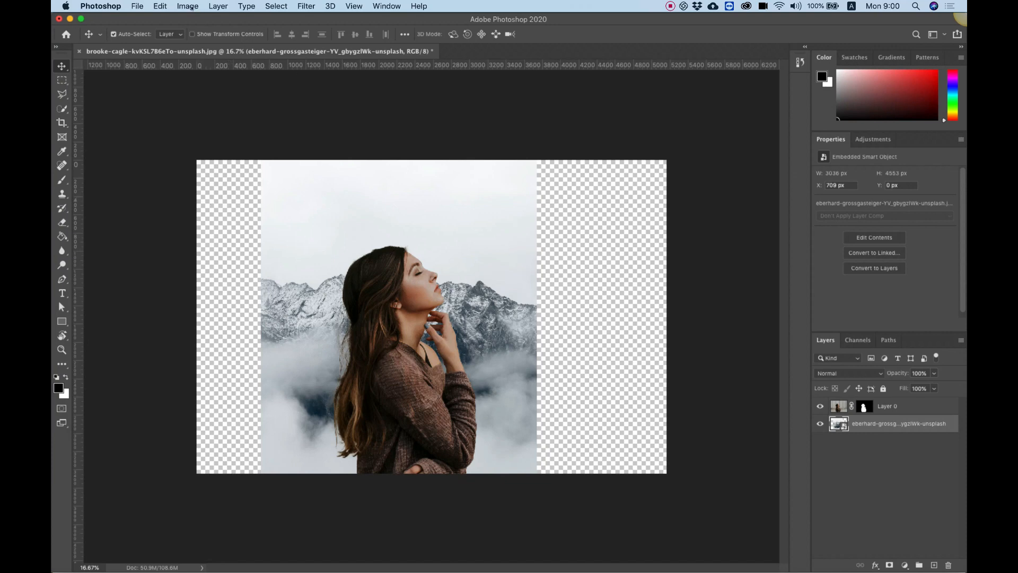
{"action": "left_click", "coordinate": [187, 6]}
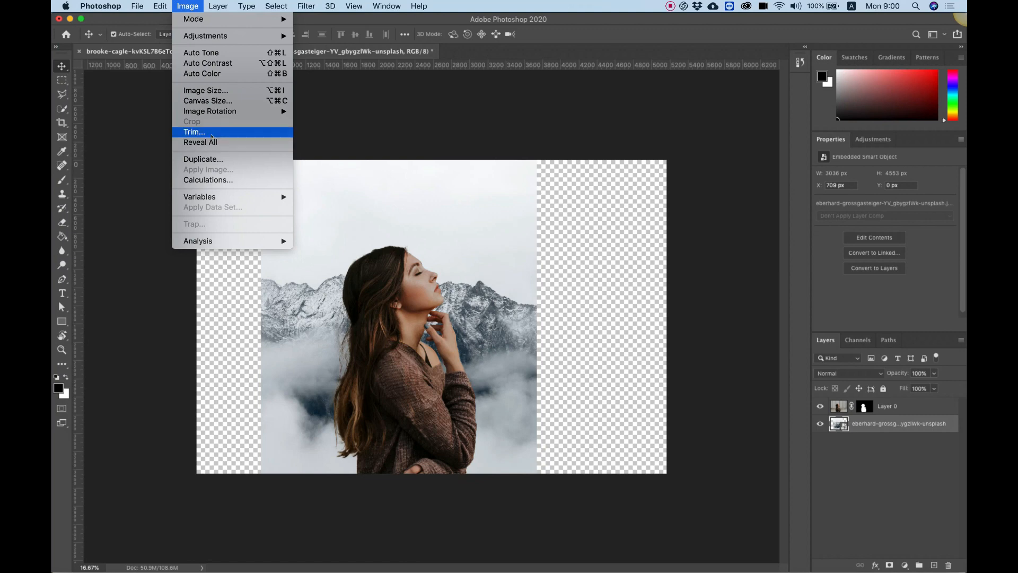
Trim transparent pixels from all four sides of the canvas
{"action": "left_click", "coordinate": [194, 132]}
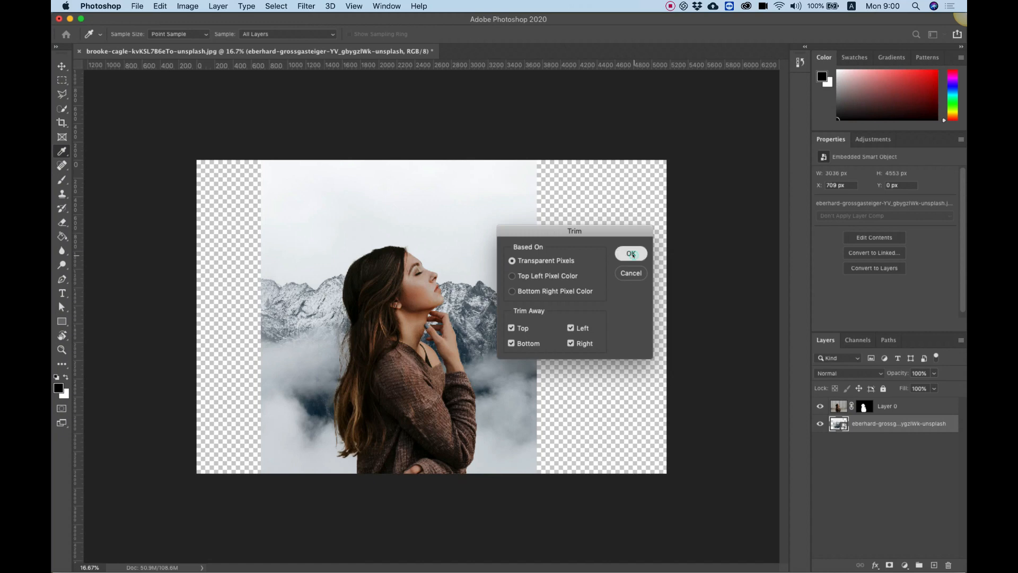
{"action": "left_click", "coordinate": [629, 254]}
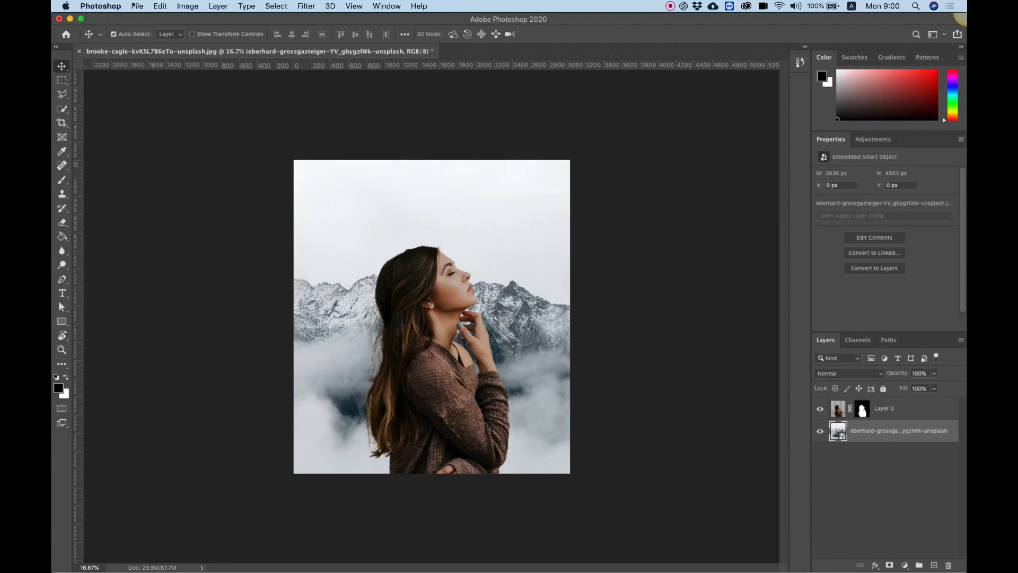
{"action": "left_click", "coordinate": [137, 6]}
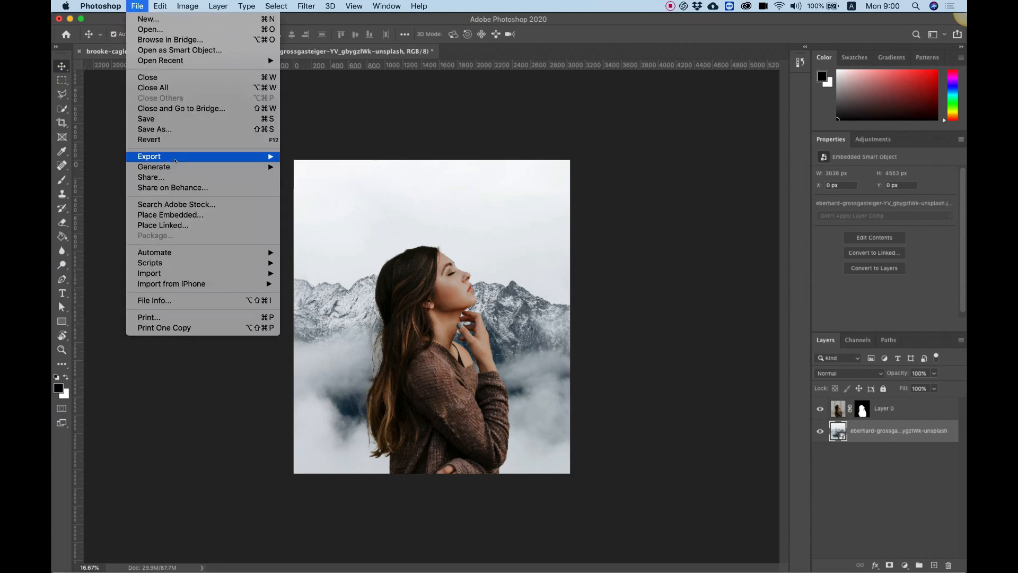
Set up a Save for Web JPEG export resized to 1000 px wide
{"action": "left_click", "coordinate": [137, 5]}
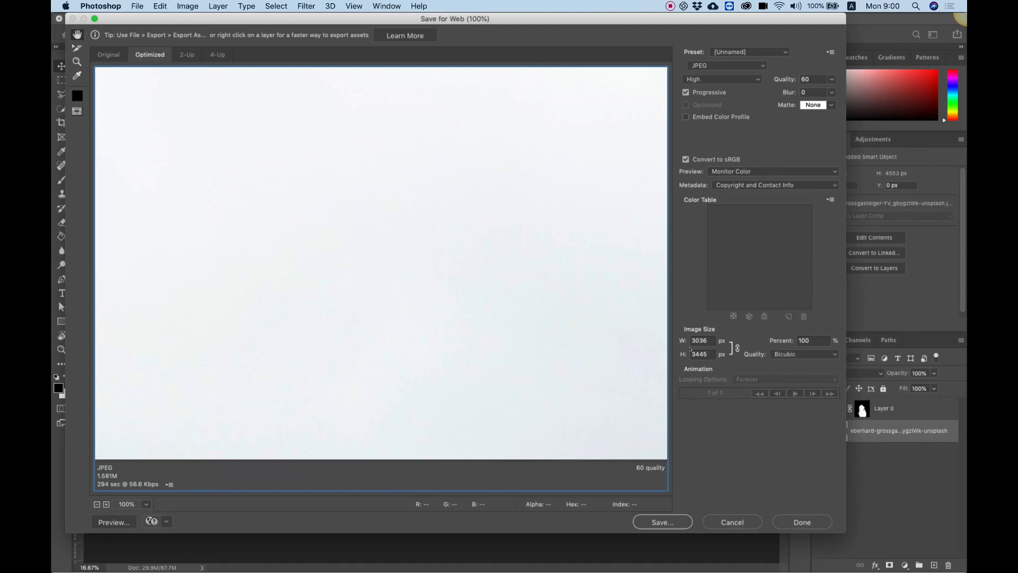
{"action": "triple_click", "coordinate": [700, 340]}
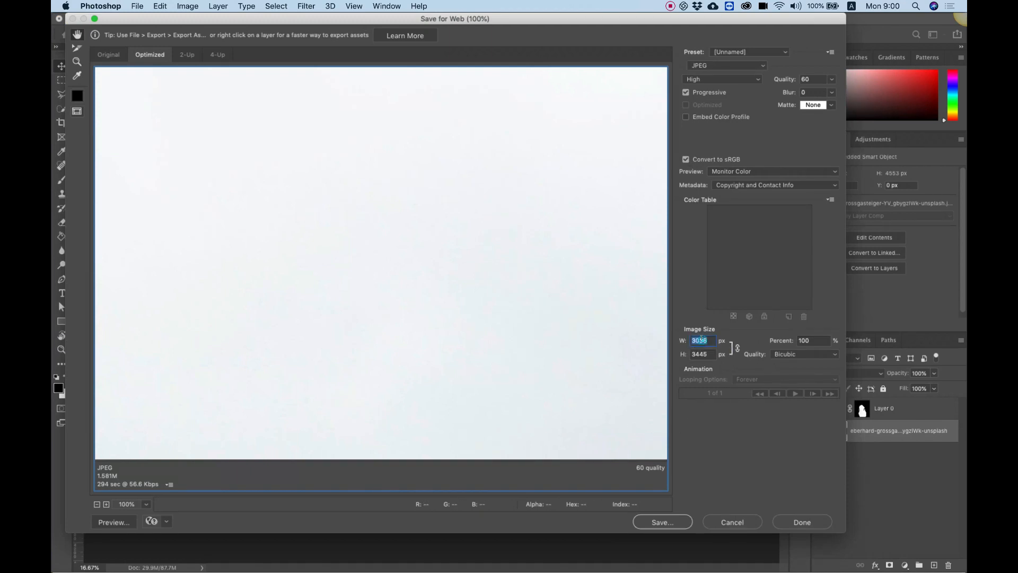
{"action": "type", "text": "1000"}
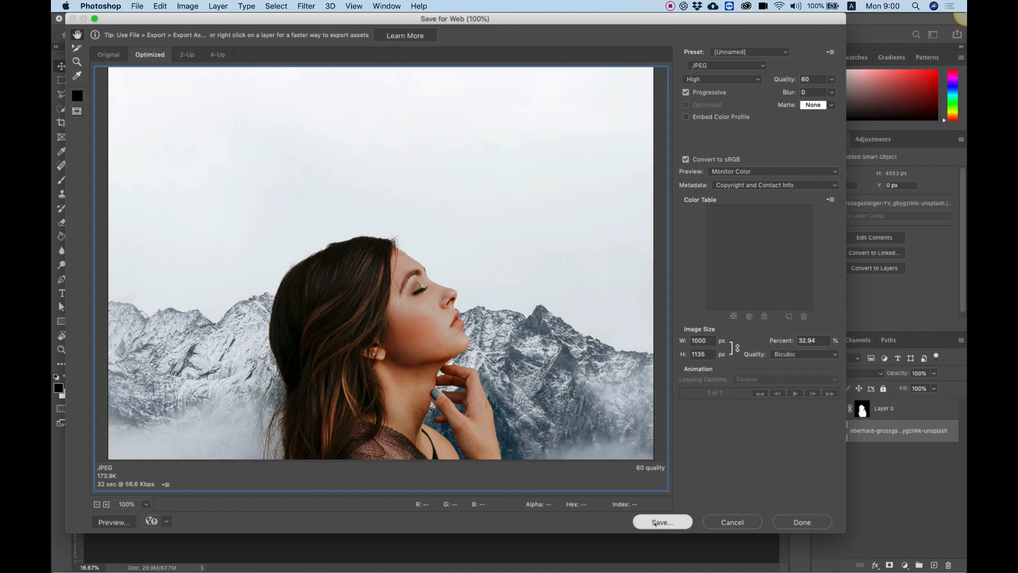
{"action": "left_click", "coordinate": [662, 521]}
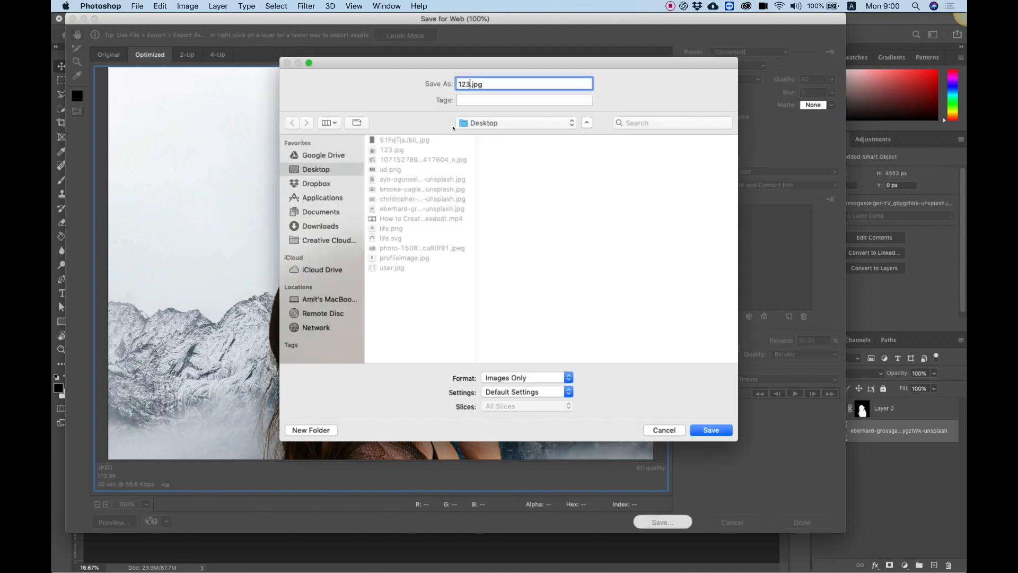
Save the 1000 px JPEG export as 123.jpg on the Desktop
{"action": "left_click", "coordinate": [711, 430]}
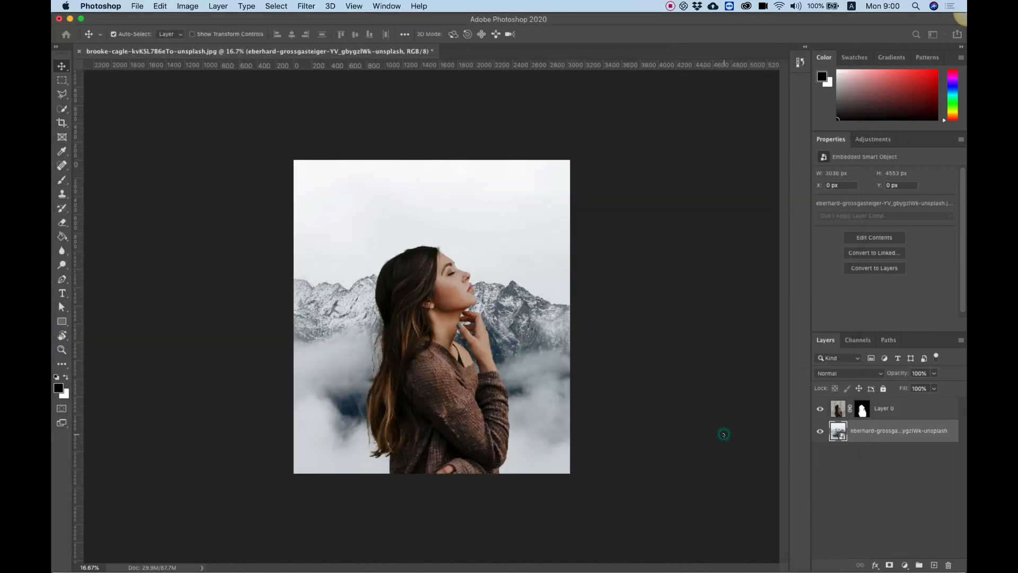
{"action": "mouse_move", "coordinate": [691, 379]}
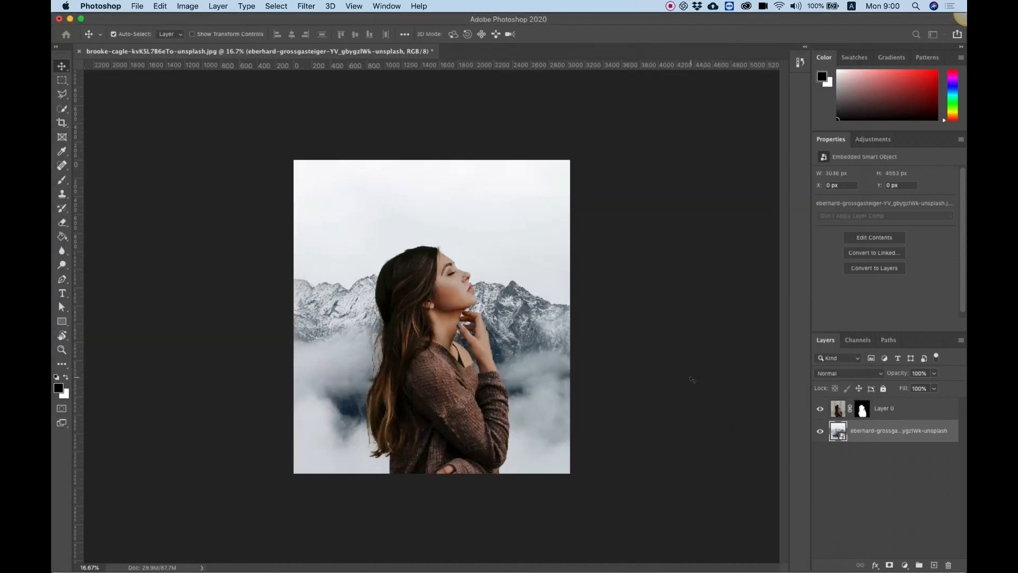